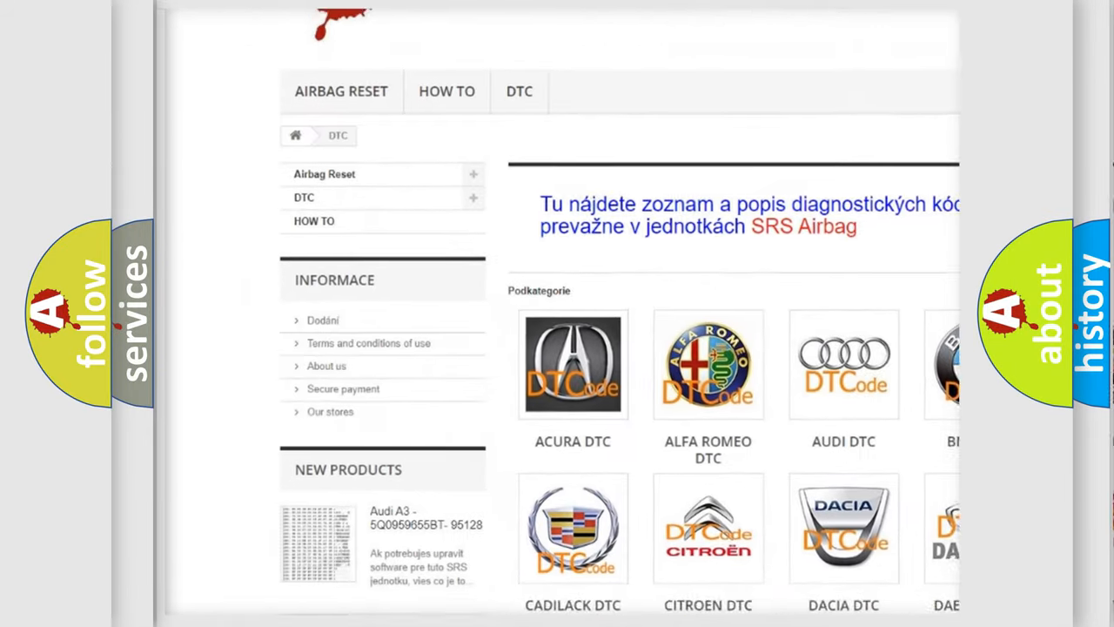
{"action": "scroll", "scroll_direction": "down", "scroll_amount": 3}
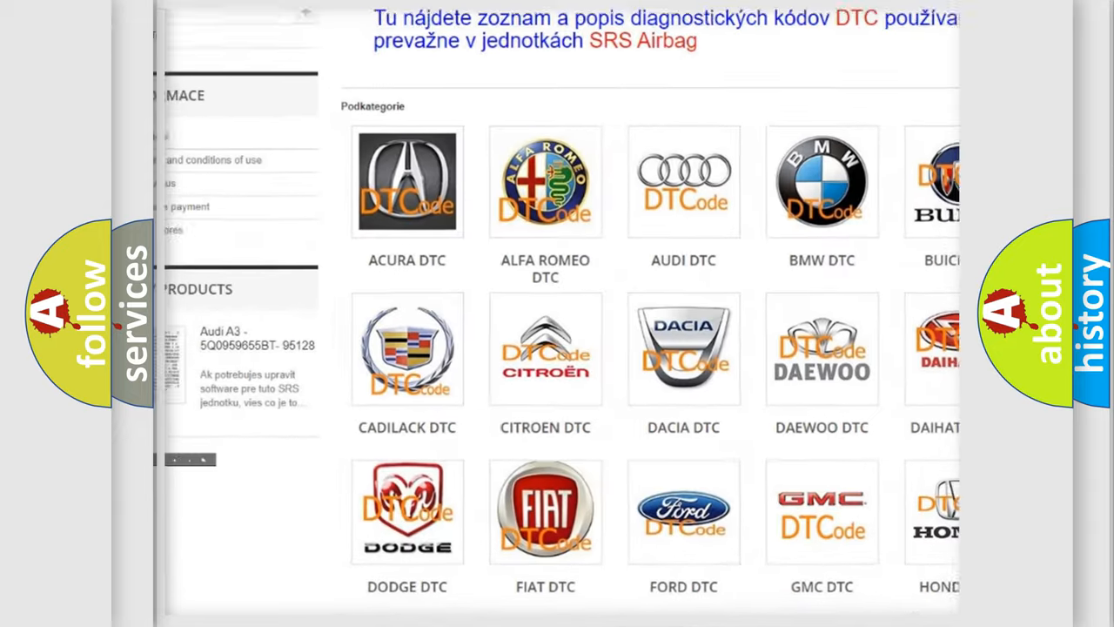
{"action": "scroll", "scroll_direction": "down", "scroll_amount": 3}
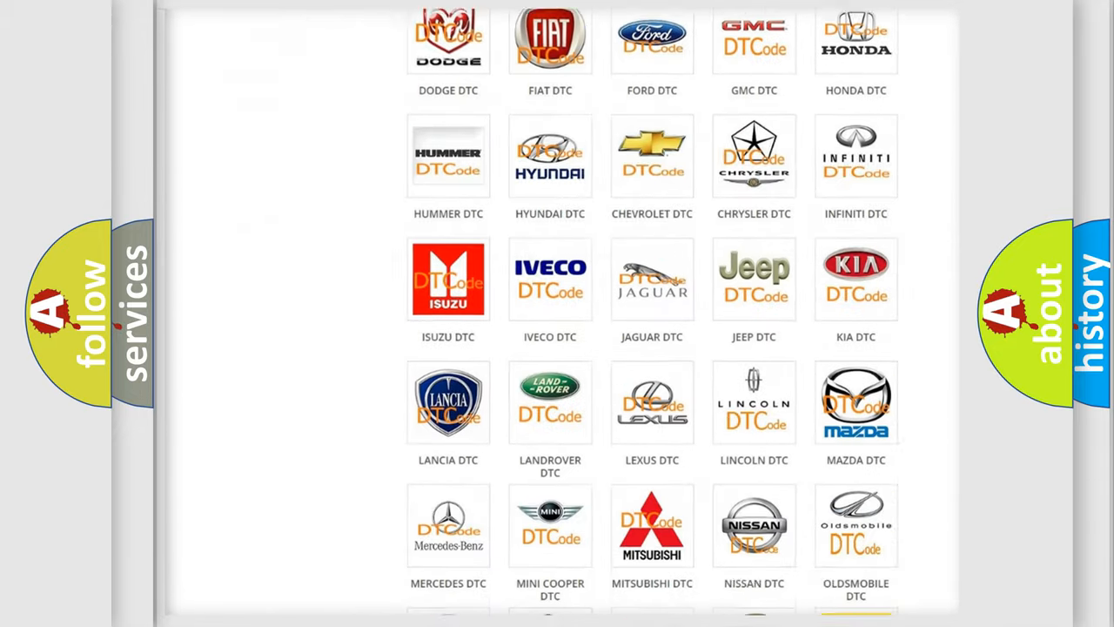
{"action": "scroll", "scroll_direction": "down", "scroll_amount": 3}
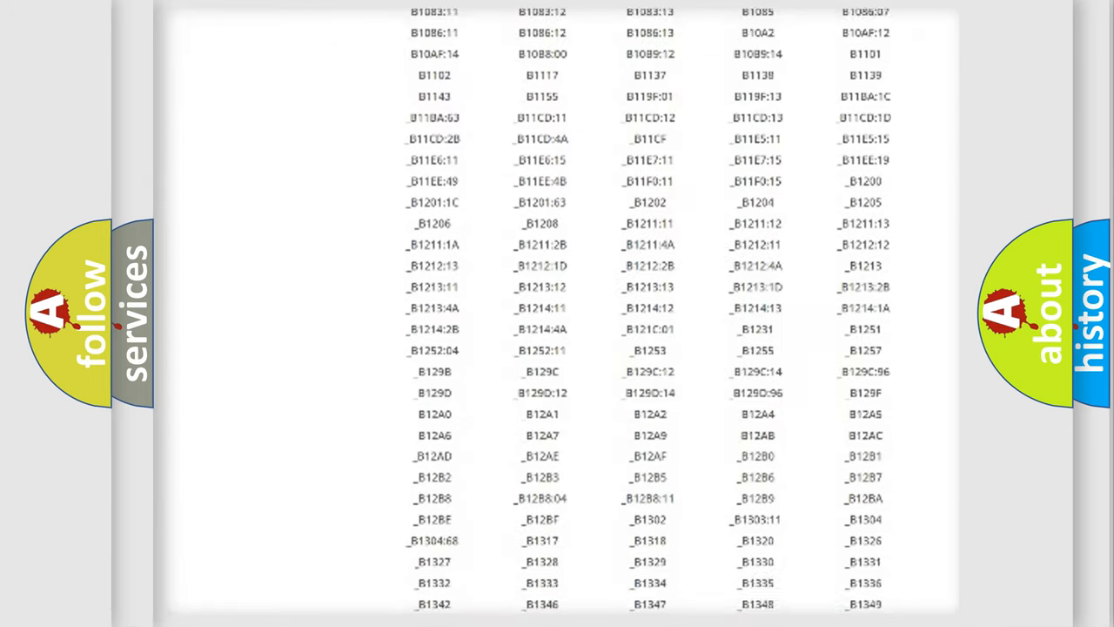
{"action": "scroll", "scroll_direction": "down", "scroll_amount": 3}
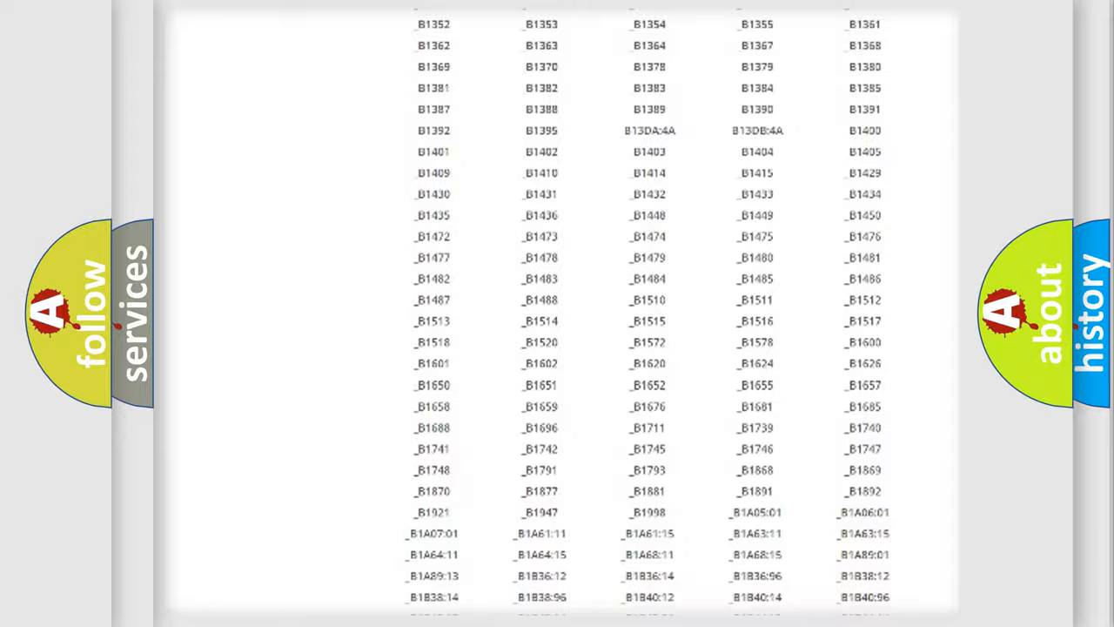